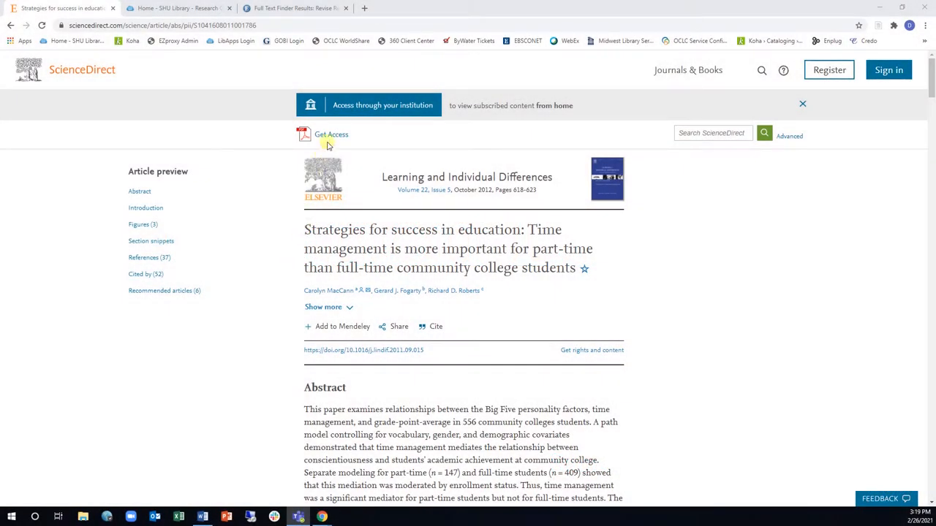
Check Get Access on the ScienceDirect article, then return to the SHU Library home page
click(331, 134)
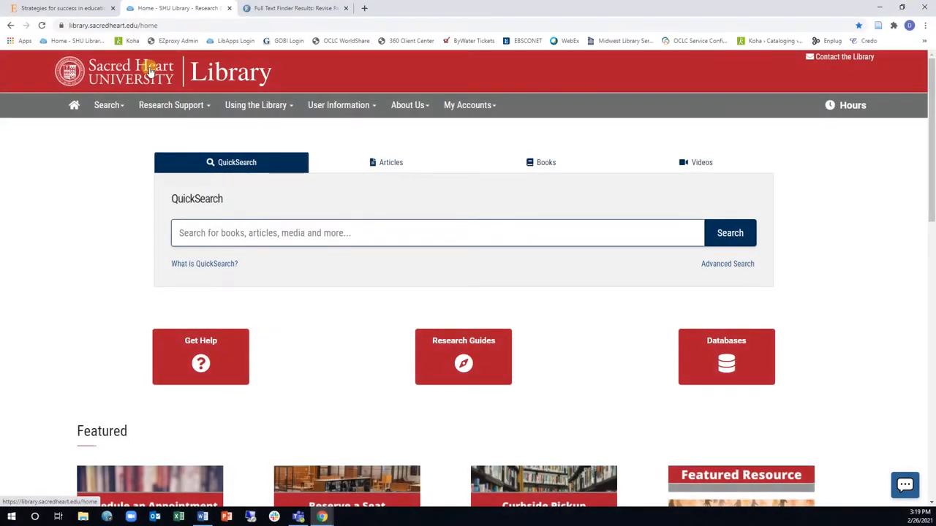
Reach the Citation Linker form from the library's Search menu and locate the DOI field
click(109, 105)
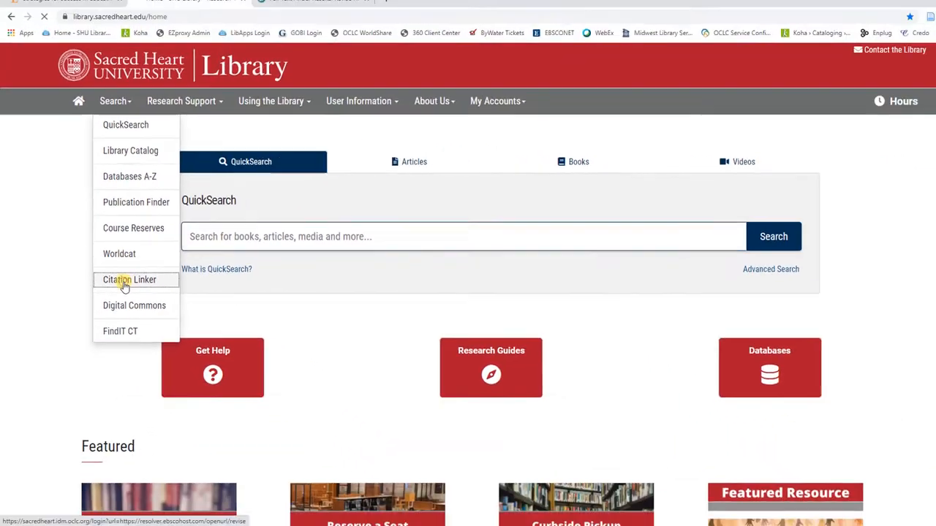
click(135, 281)
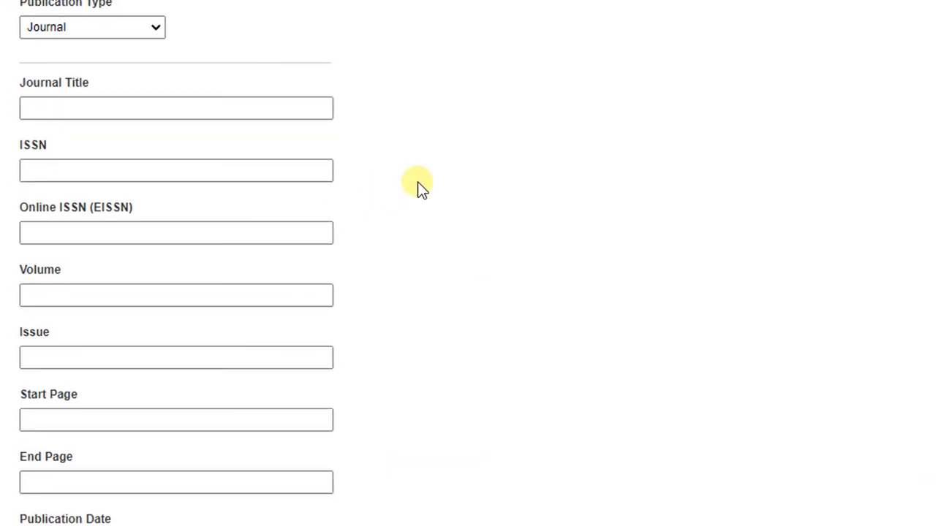
scroll(down, 3)
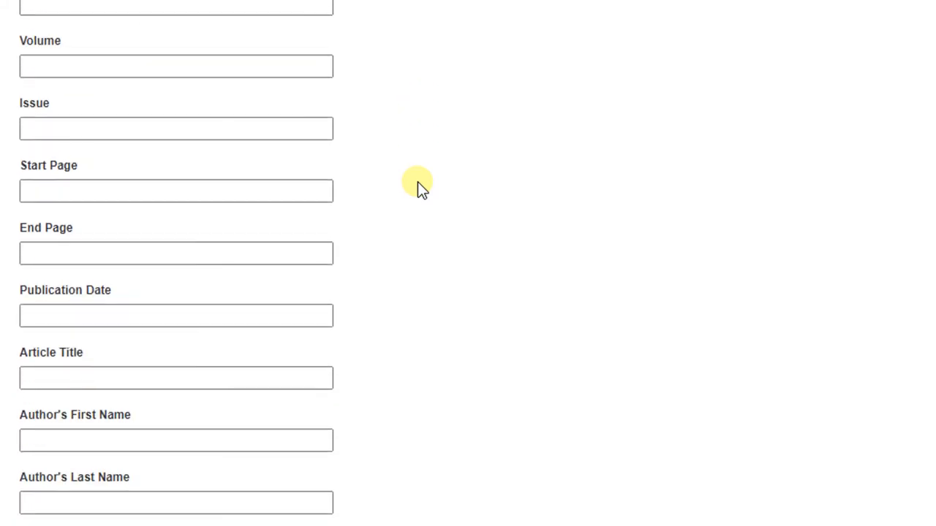
scroll(down, 3)
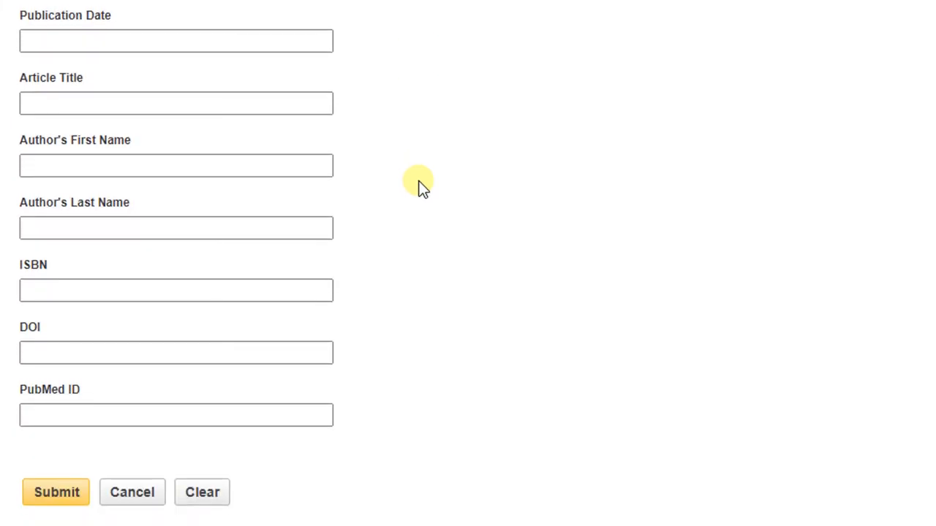
mouse_move(427, 416)
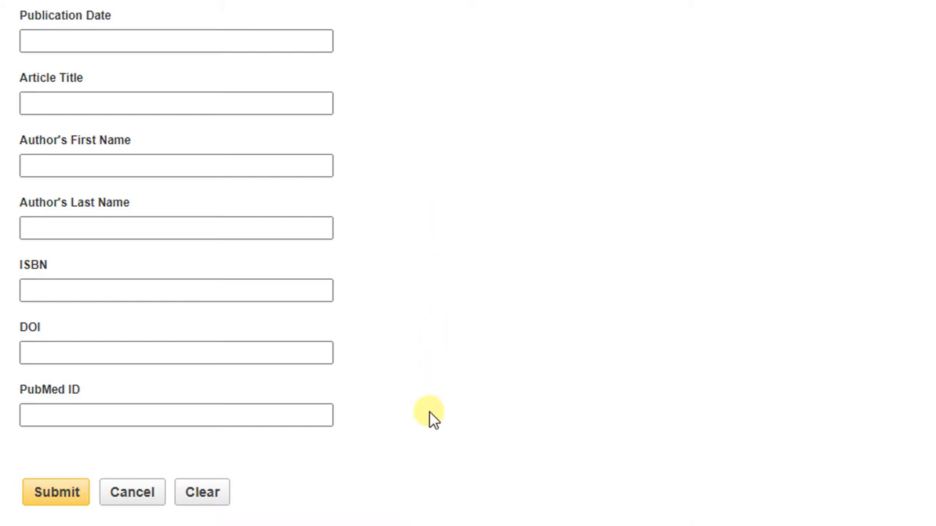
mouse_move(421, 465)
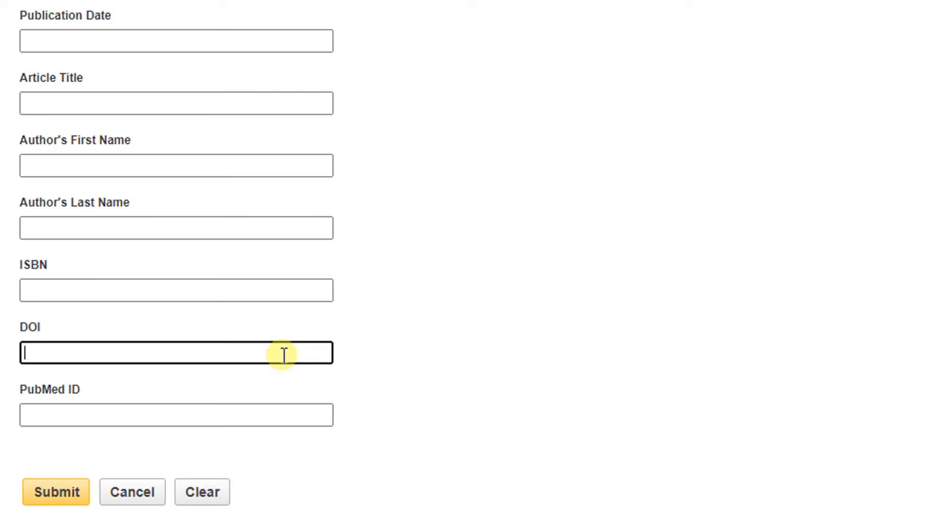
text(10.1177/0093650213499657)
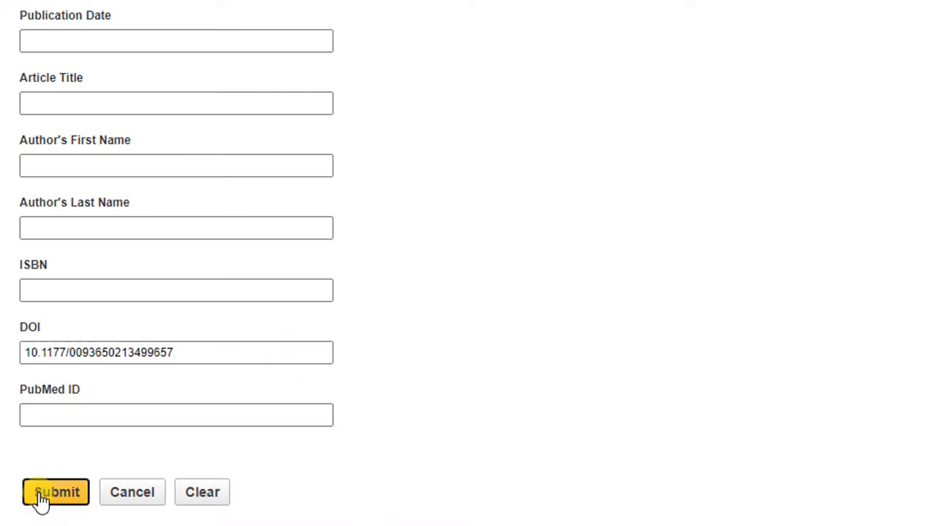
click(55, 493)
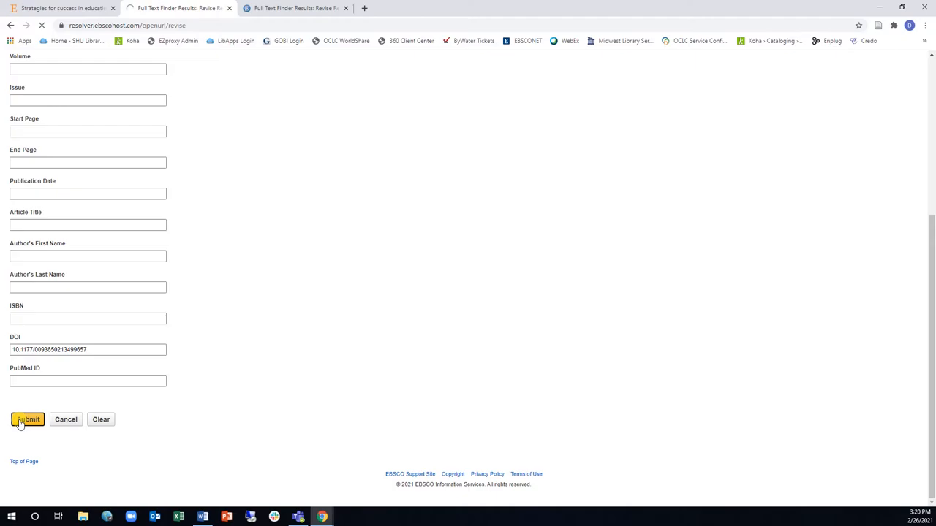
View Left to Their Own Devices in full text from SAGE, then show the Strategies for success results
click(26, 420)
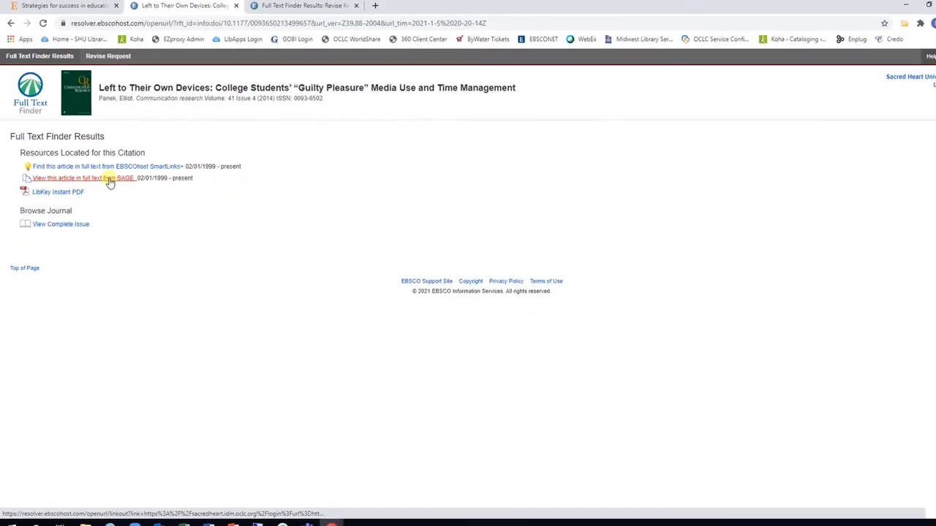
click(79, 179)
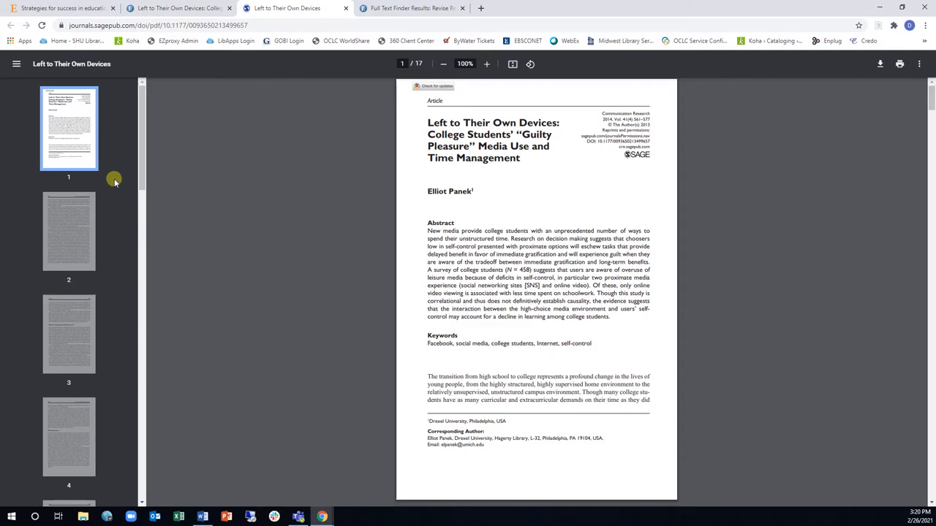
mouse_move(288, 216)
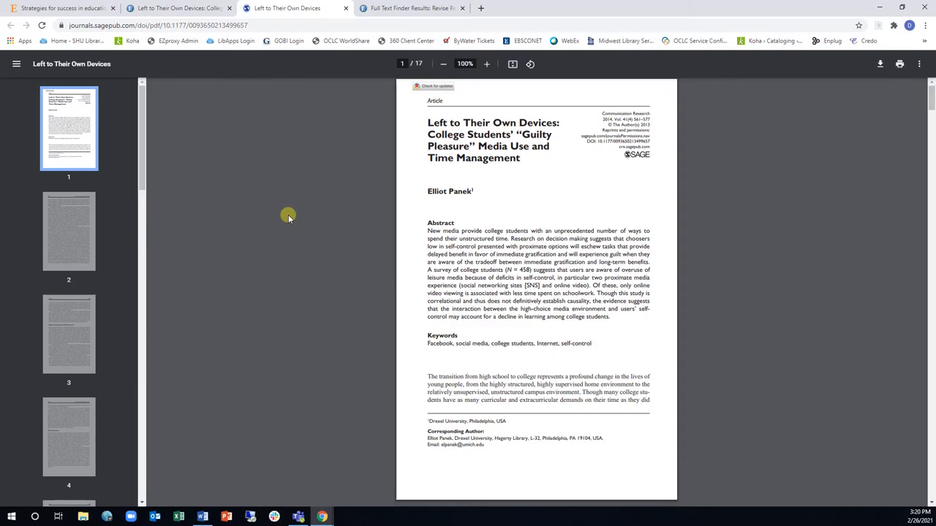
mouse_move(264, 205)
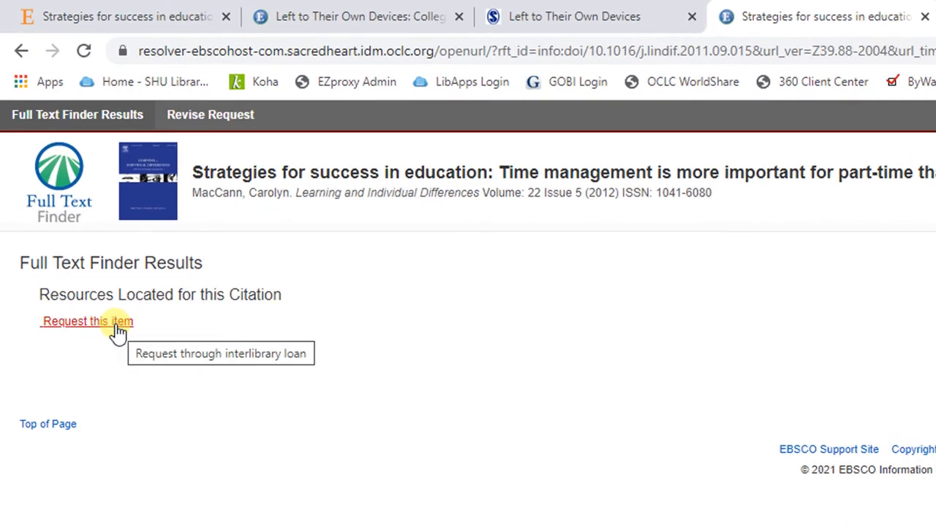
Request the unavailable article via interlibrary loan, signing in as 'fitzroy', and review the pre-filled form down to Submit Request
click(87, 321)
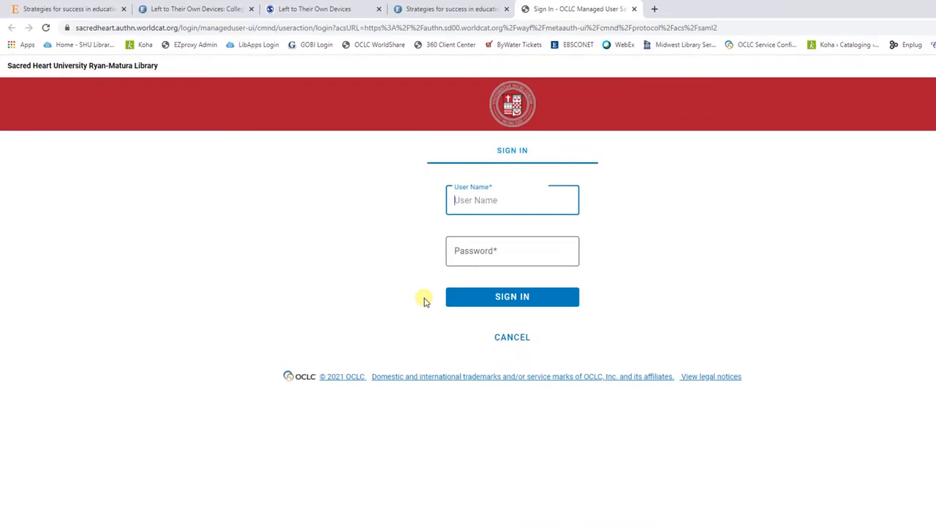
text(fitzroy)
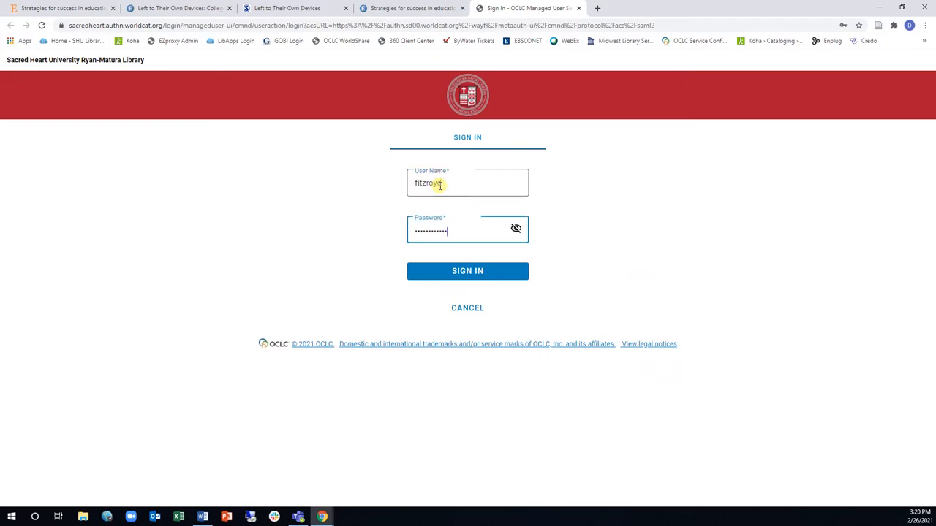
click(468, 271)
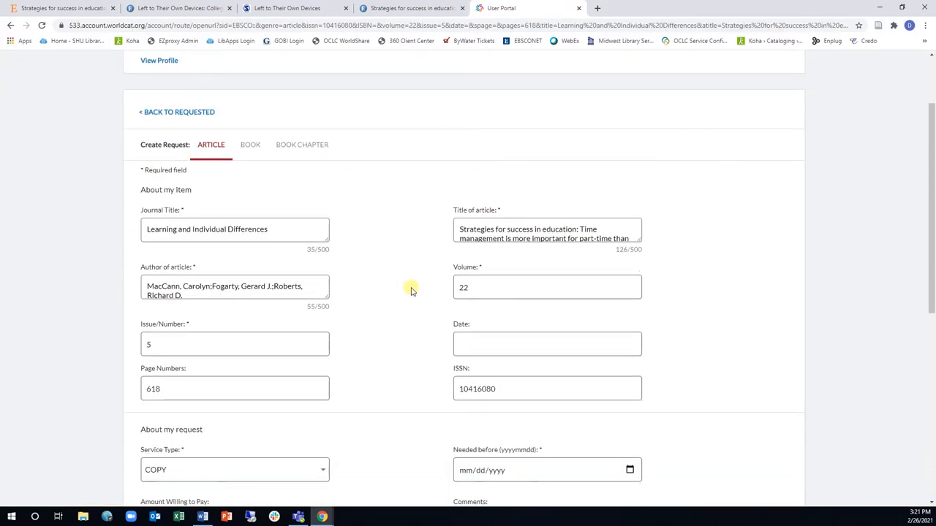
scroll(down, 3)
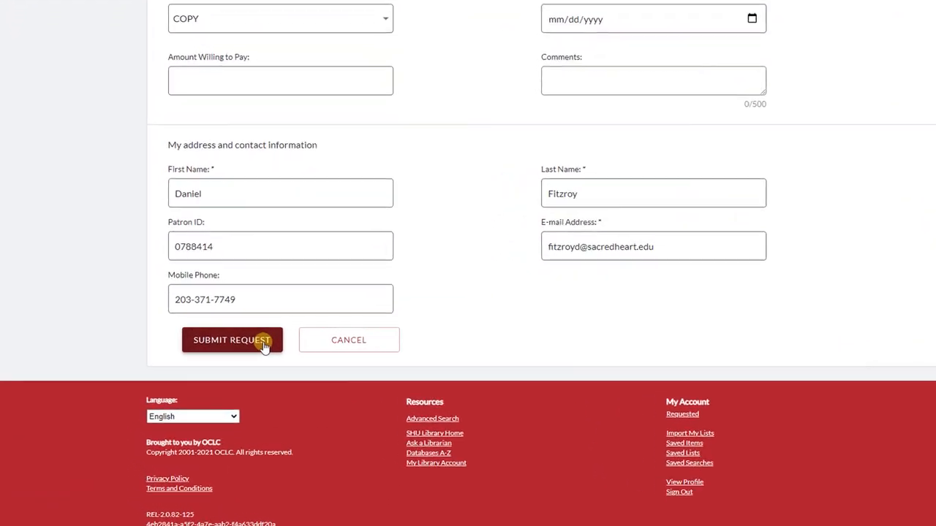